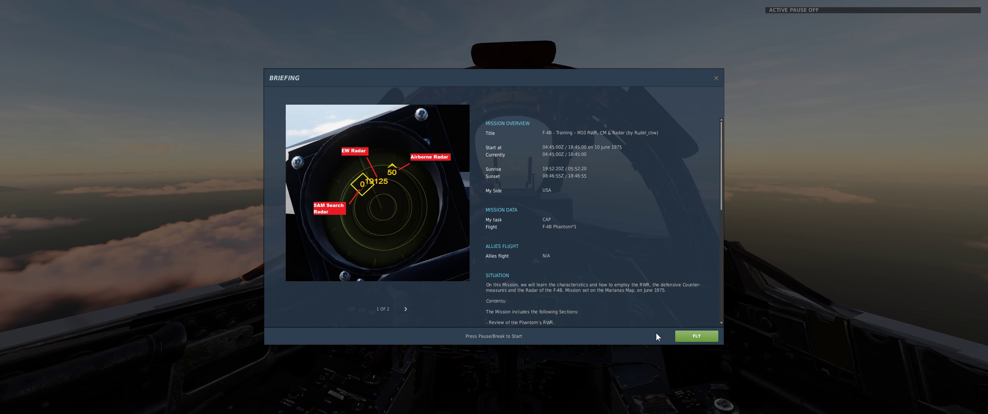
# View briefing page 2 of 2 and start flying the F-4B training mission
pyautogui.click(405, 308)
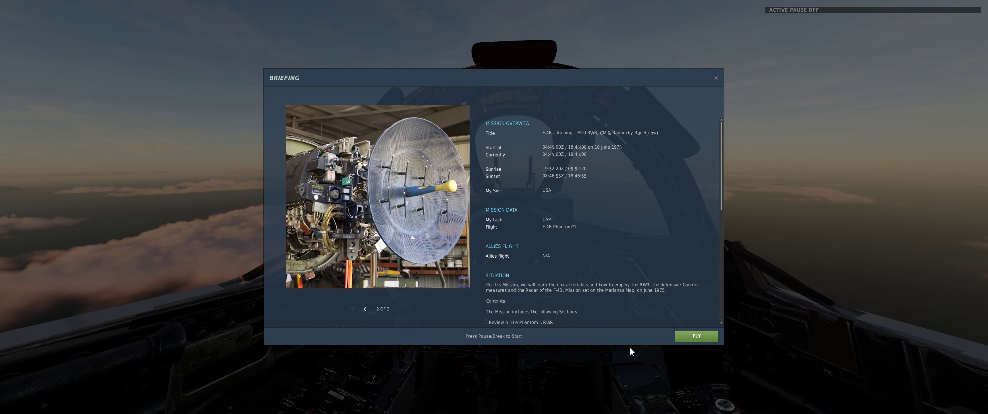
pyautogui.click(696, 336)
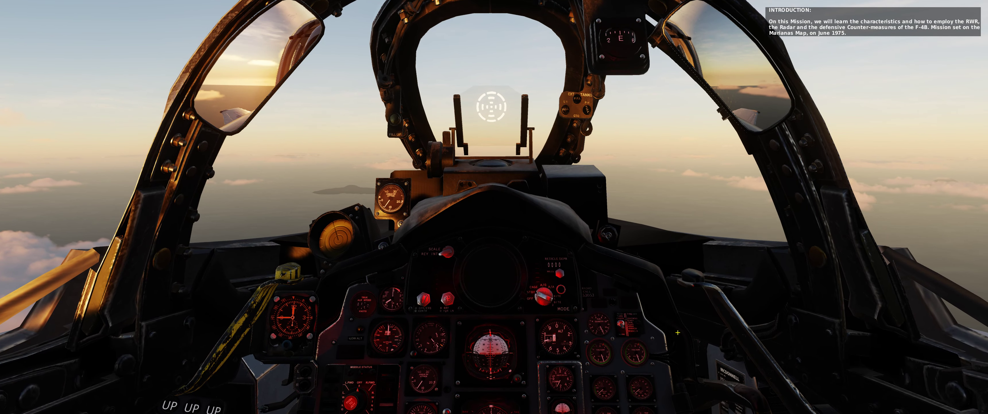
# Unpause the mission and begin the training lesson after the introduction
pyautogui.press('F2')
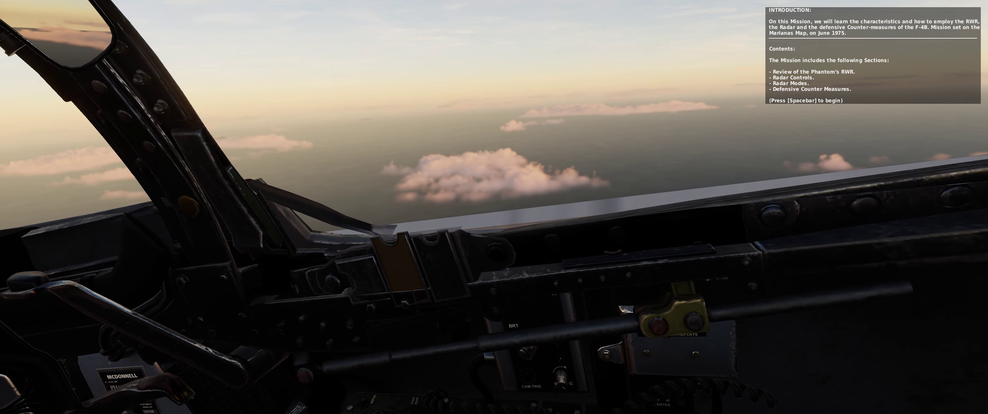
pyautogui.press('space')
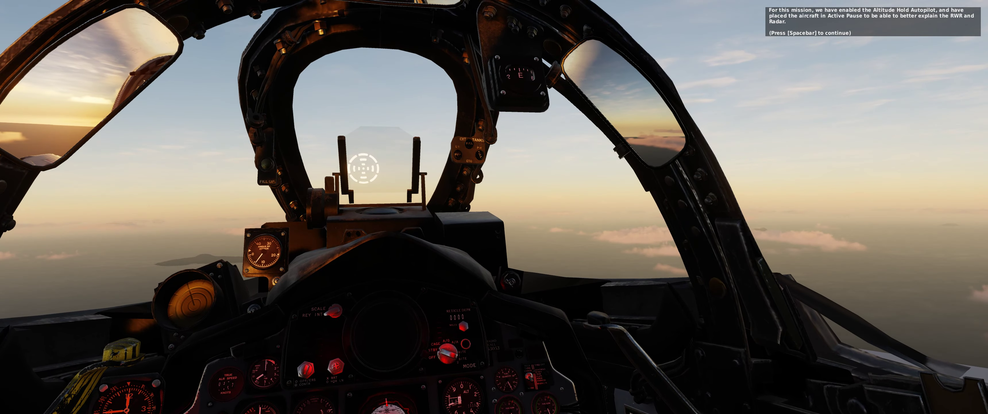
# Advance to the Radar Warning Receiver lesson with its labelled RWR diagram
pyautogui.press('Space')
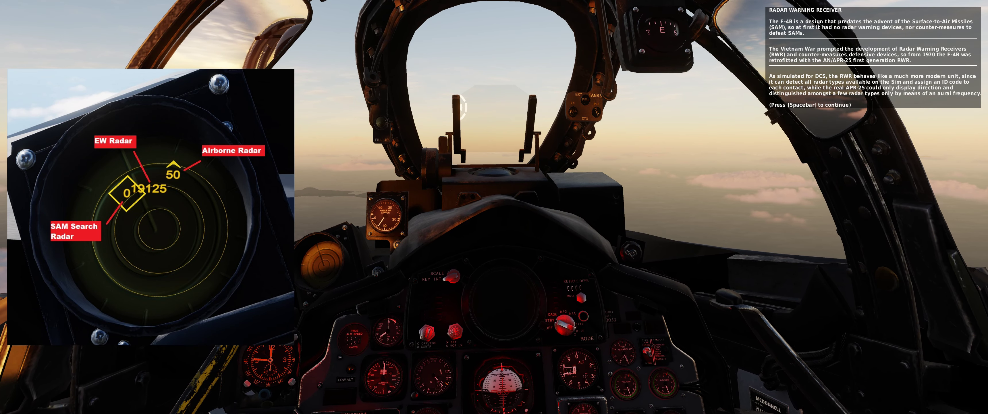
# Continue to the RWR display explanation of bearings and signal-strength rings
pyautogui.press('SPACE')
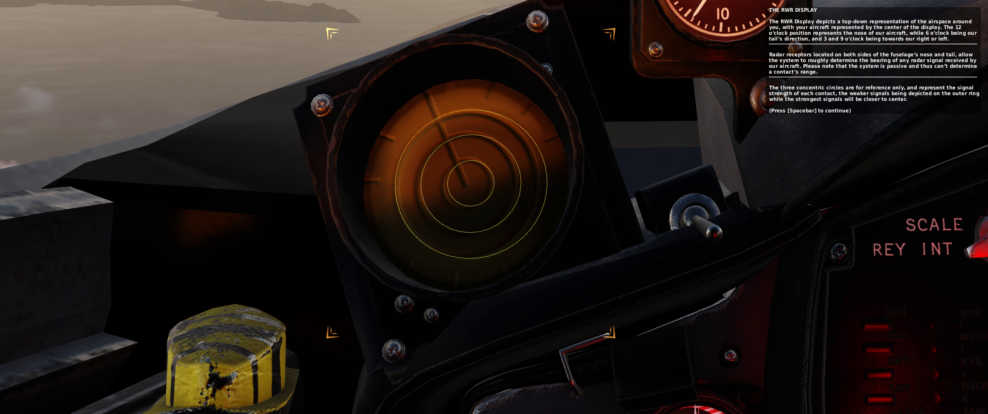
# Continue to the SAM radar case and watch the missile launch
pyautogui.press('Space')
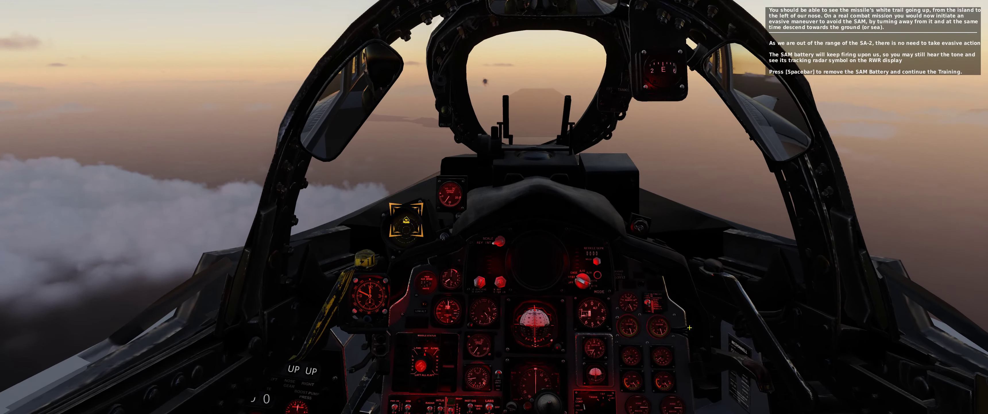
# Remove the SAM battery and start Case 2 with the KJ-2000 airborne contact
pyautogui.press('space')
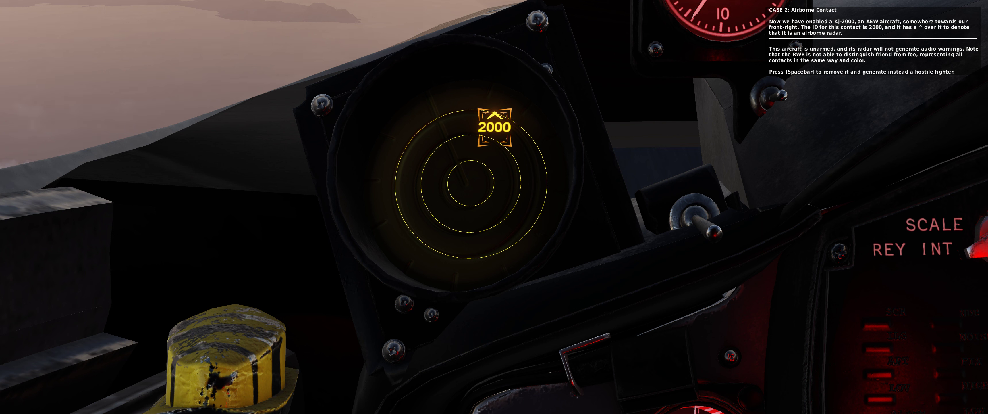
# Replace the KJ-2000 with a hostile J-11 fighter shown as contact 11 on the RWR
pyautogui.press('Space')
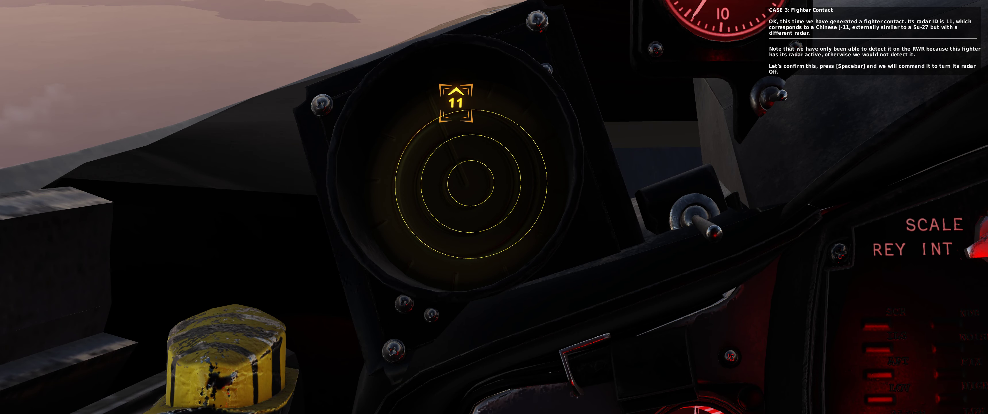
pyautogui.press('space')
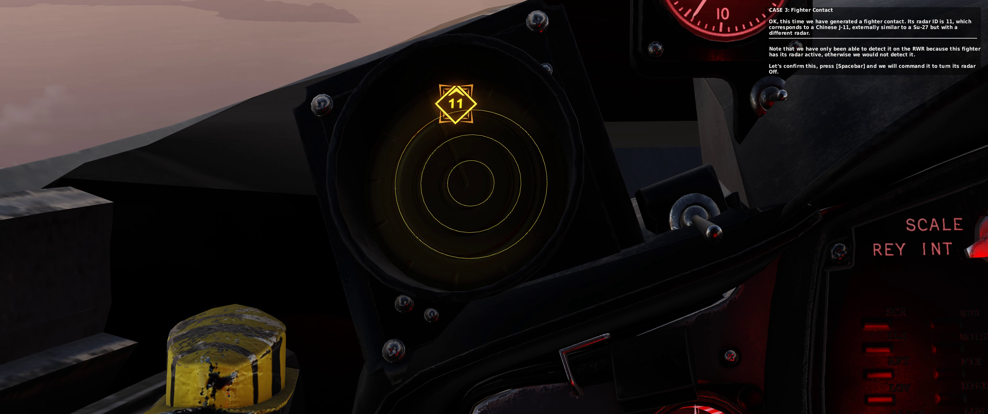
# Have the fighter switch its radar off, remove it and finish the RWR section
pyautogui.press('space')
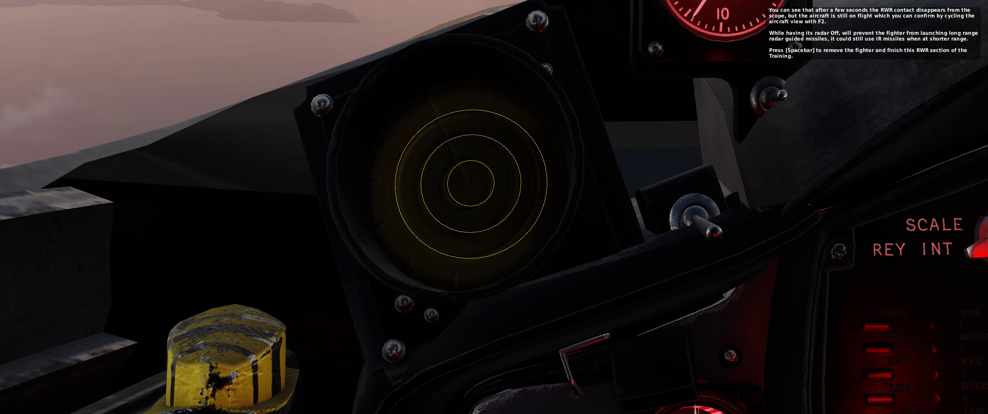
pyautogui.press('F2')
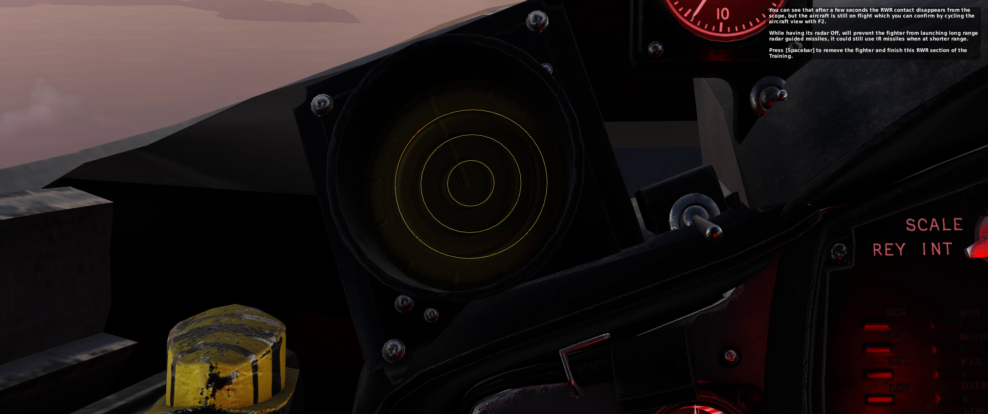
pyautogui.press('Space')
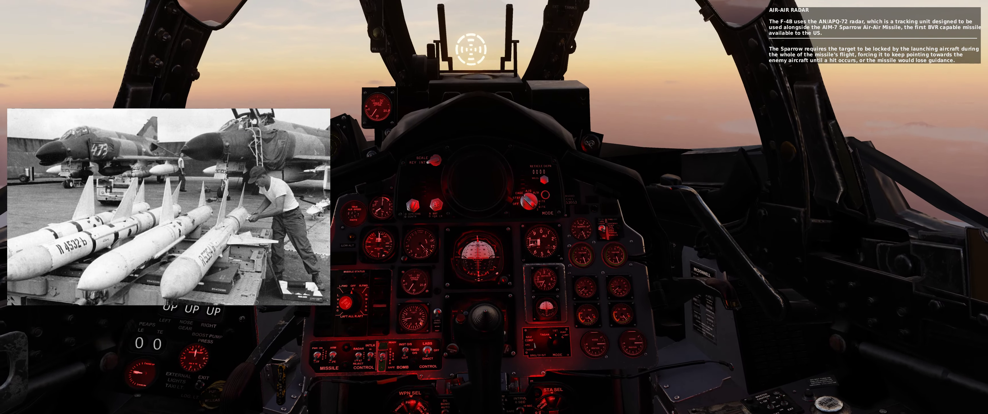
# Continue past the air-to-air radar introduction to the 15° reference marks explanation
pyautogui.press('space')
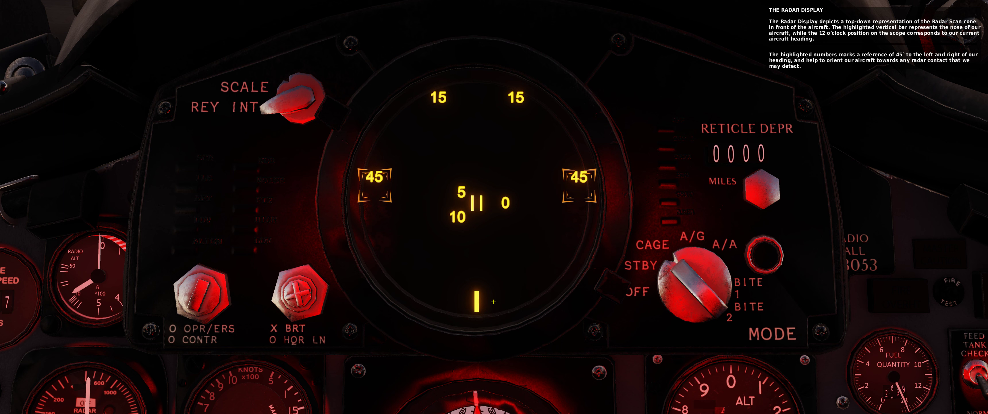
pyautogui.press('space')
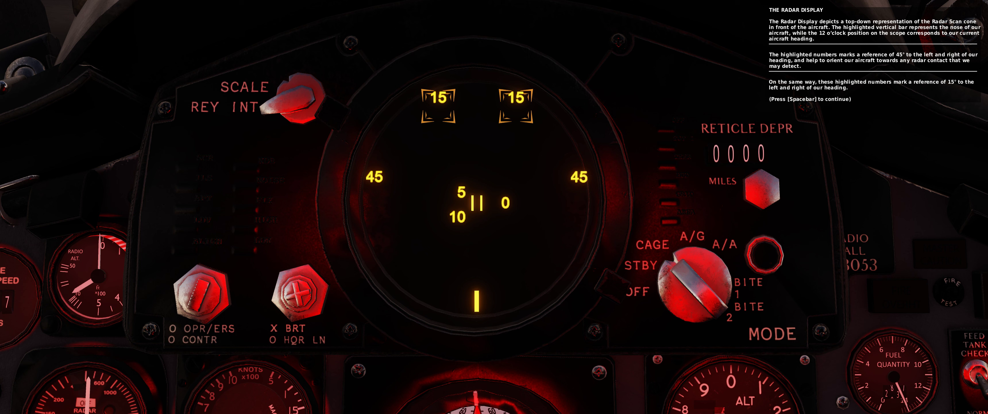
# Continue to the scan range lesson and increase the radar scan range from 10 to 20 nm
pyautogui.press('space')
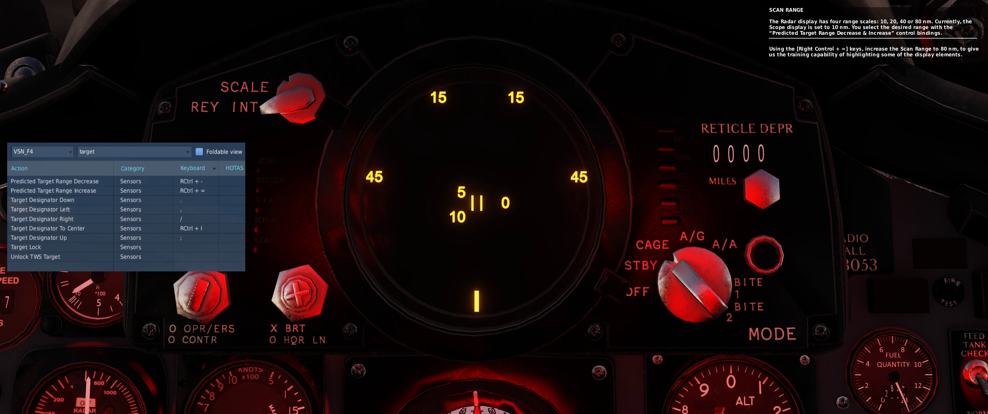
pyautogui.press('RCtrl+=')
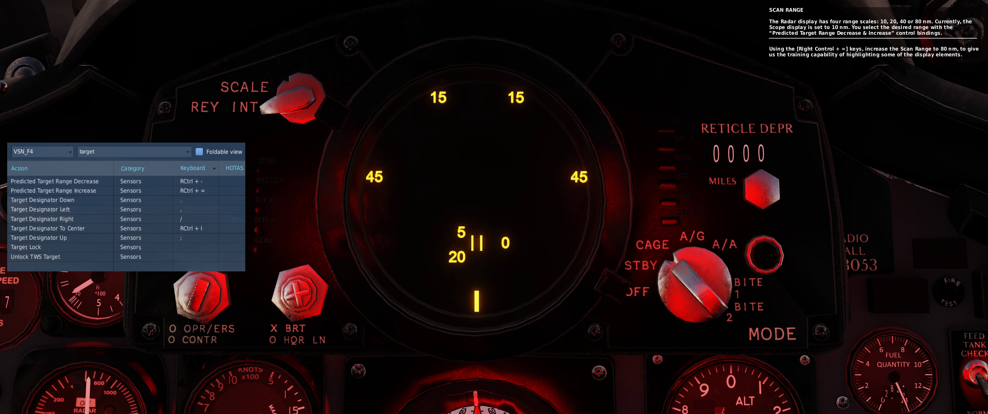
# Step the radar scan range up through 40 to 80 nm and advance the lesson
pyautogui.press('RCtrl+=')
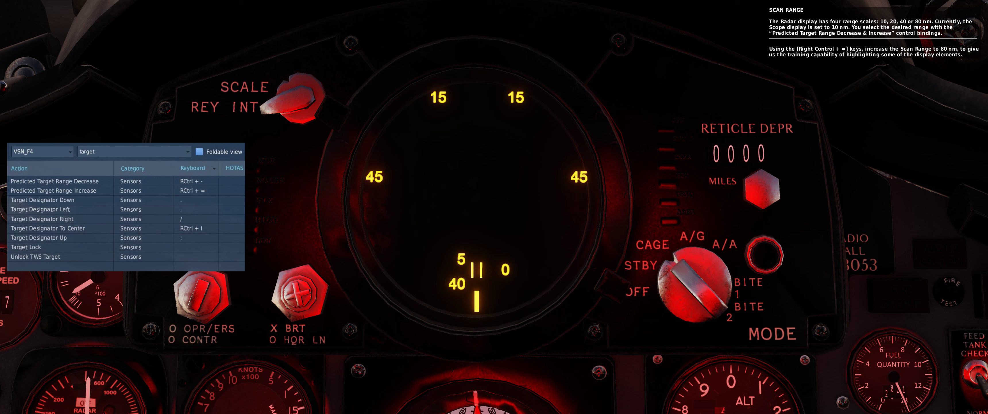
pyautogui.press('RCtrl+=')
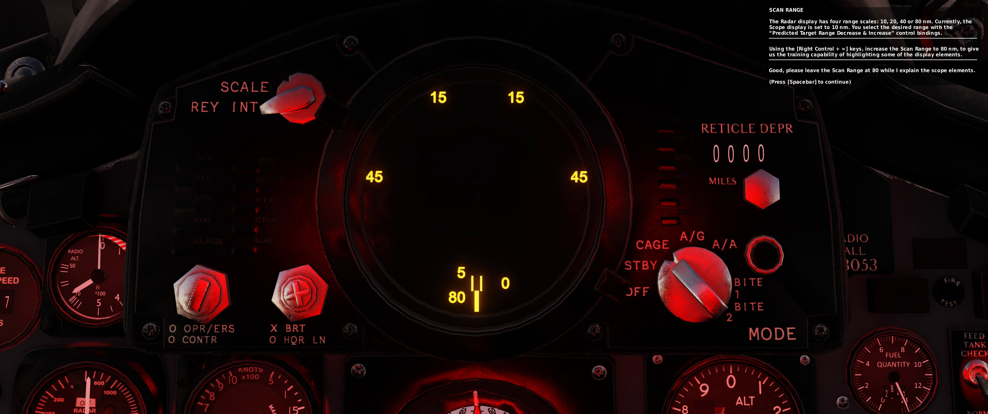
pyautogui.press('space')
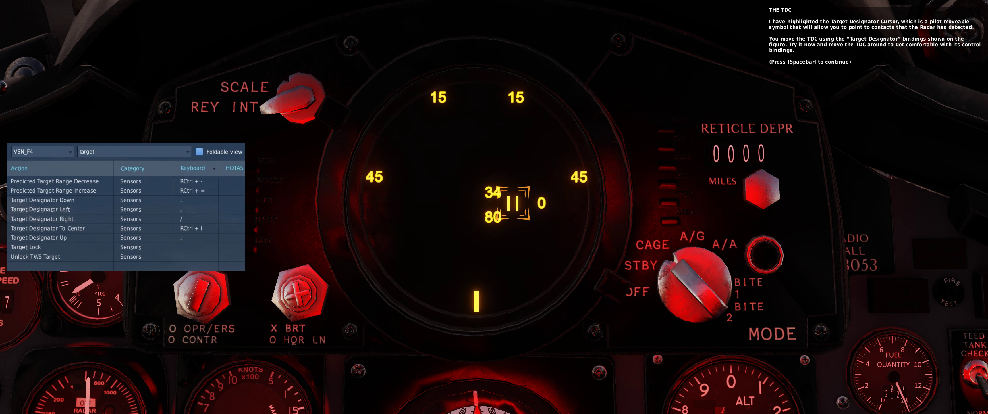
# Move the target designator right of the scope's centre and advance past the antenna elevation lesson
pyautogui.press(';')
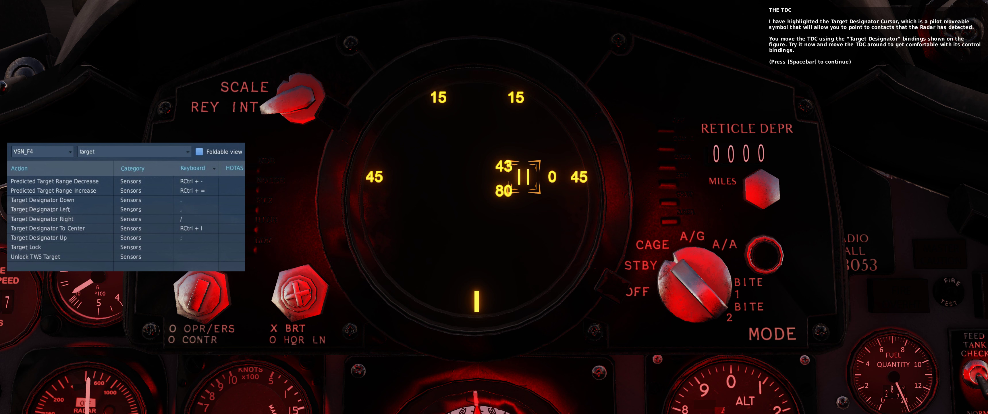
pyautogui.press('space')
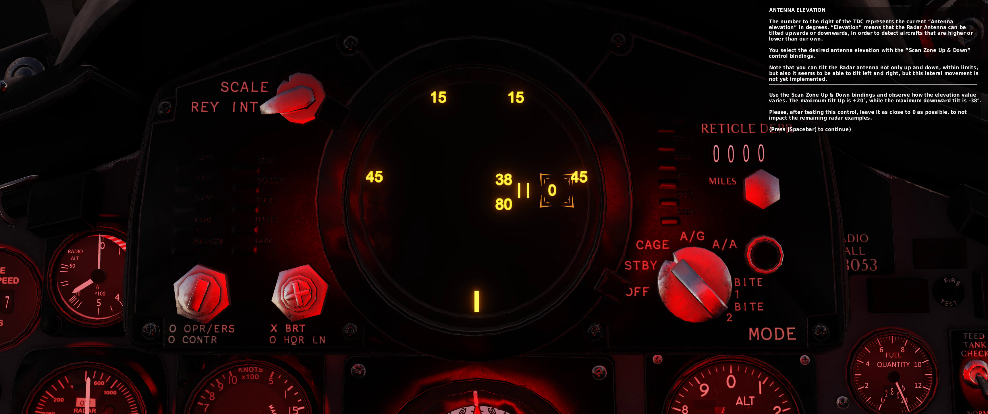
pyautogui.press('space')
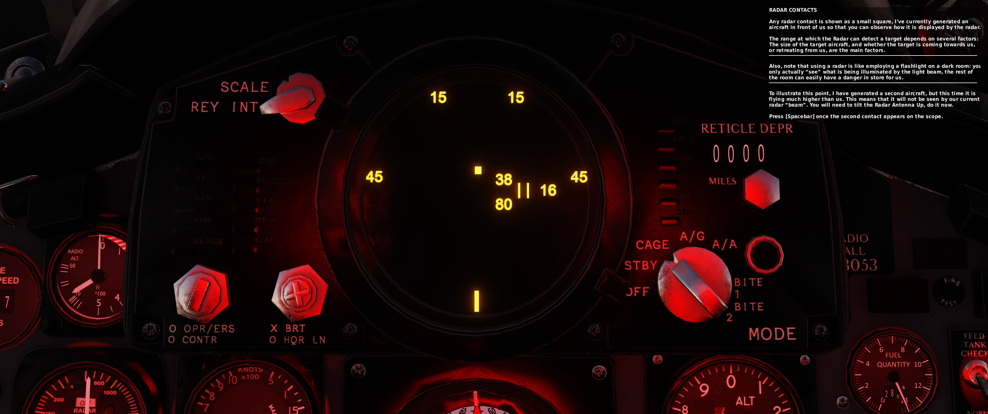
# Tilt the radar antenna up until the high-flying second aircraft appears as a contact
pyautogui.press('SPACE')
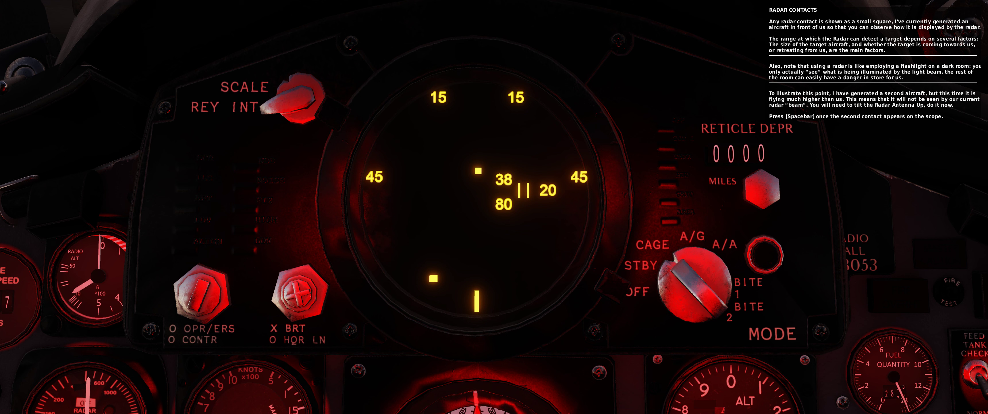
pyautogui.press('space')
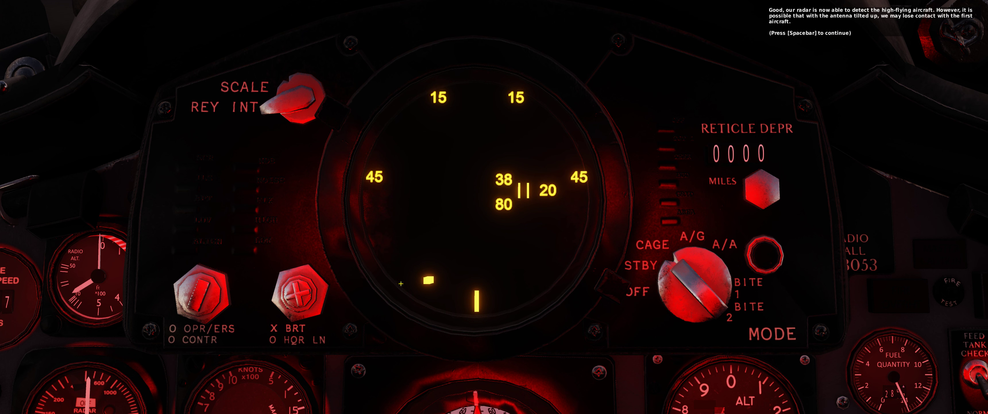
pyautogui.moveTo(492, 167)
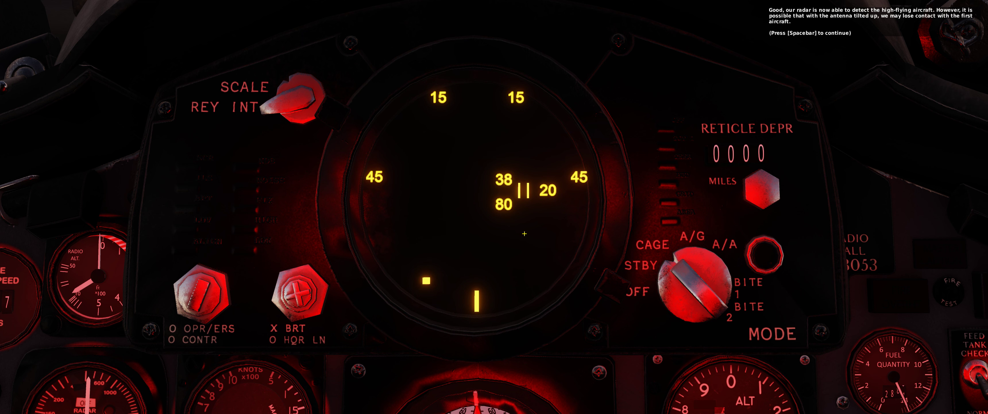
# Advance to the low-flying third aircraft detection exercise
pyautogui.press('space')
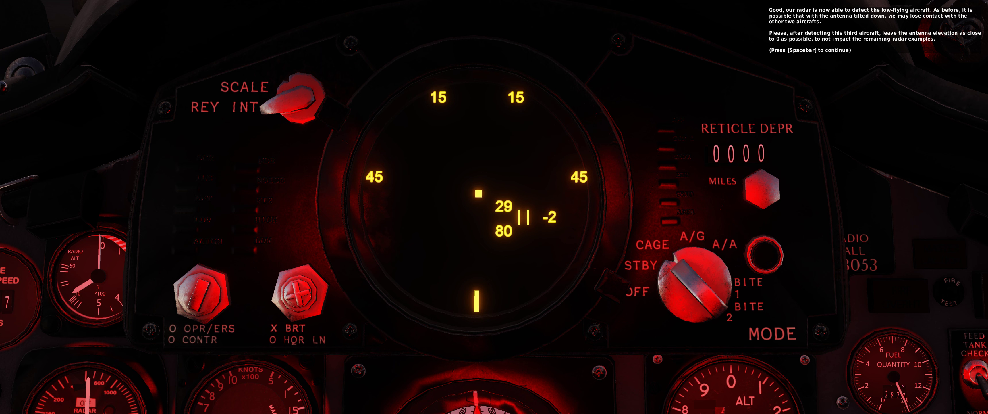
pyautogui.press('space')
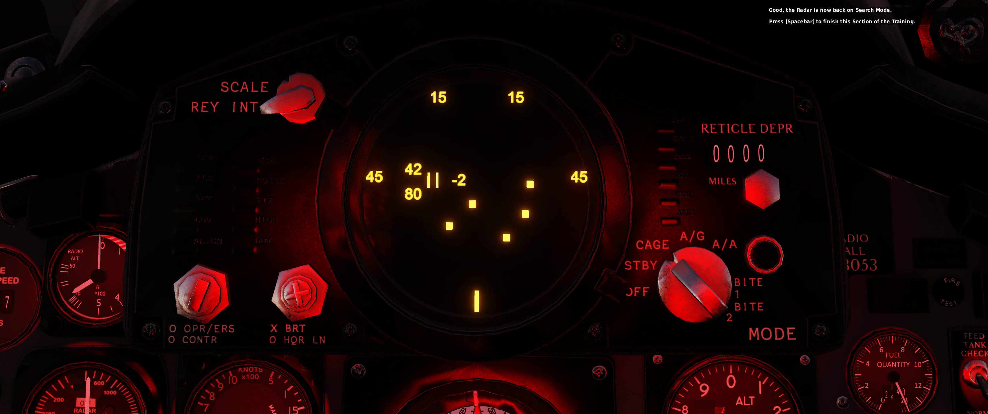
# Finish the radar section and show the AN/ALE-29 dispenser panel description
pyautogui.press('space')
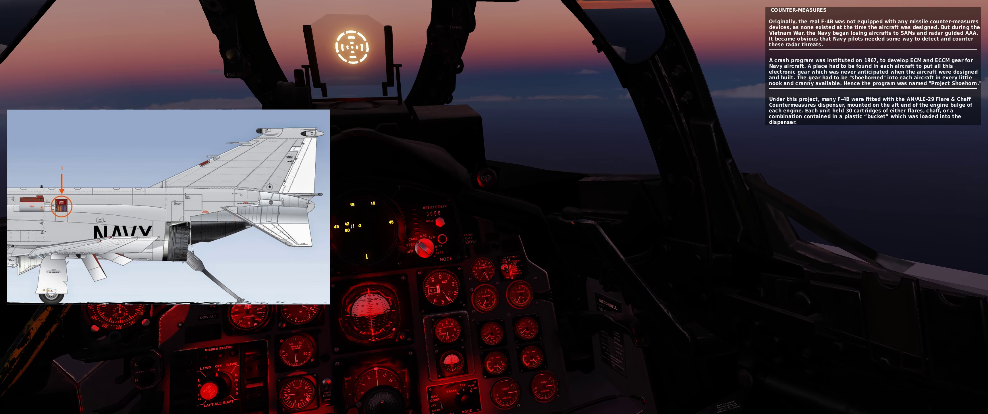
pyautogui.press('space')
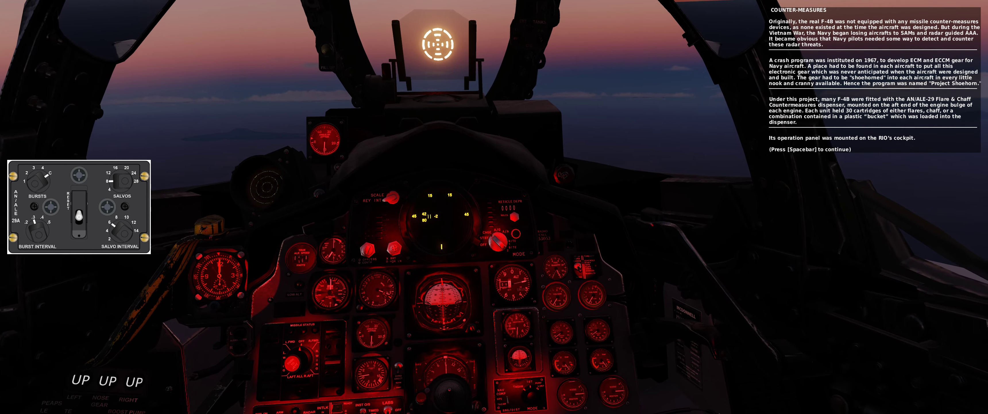
# Reach the CM simulation notes (24 chaff, 72 flares) and view the jet from outside
pyautogui.press('space')
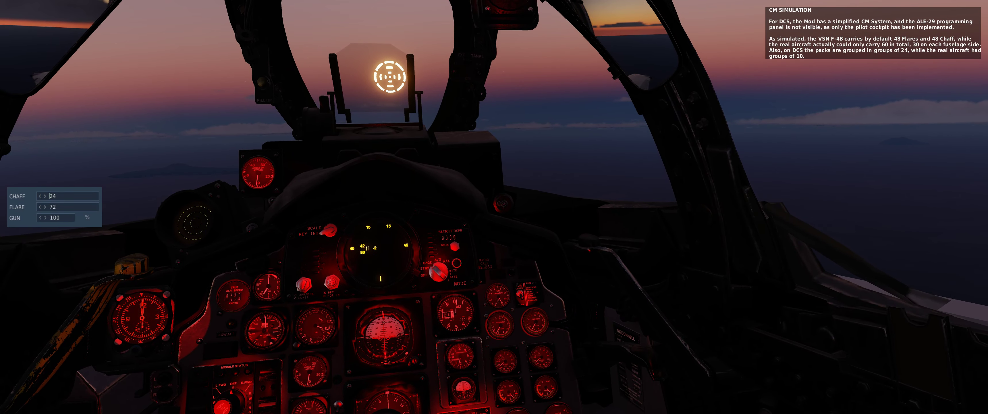
pyautogui.press('F2')
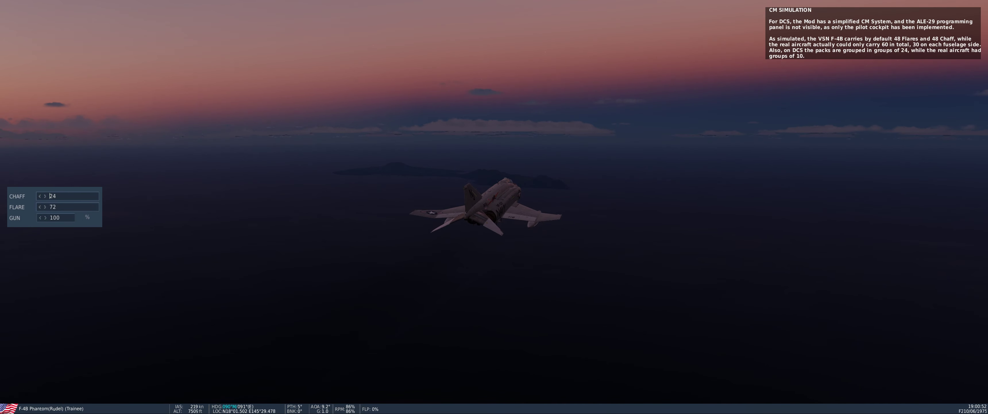
# Return to the cockpit and advance to the training-complete message
pyautogui.press('F1')
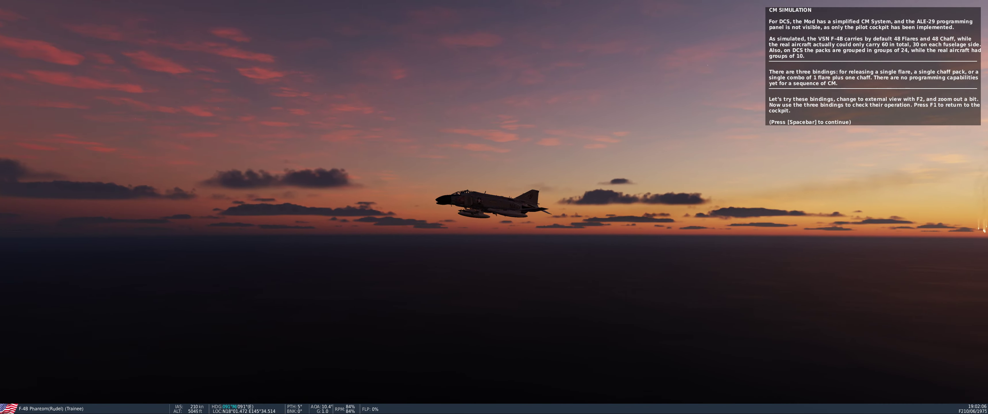
pyautogui.press('space')
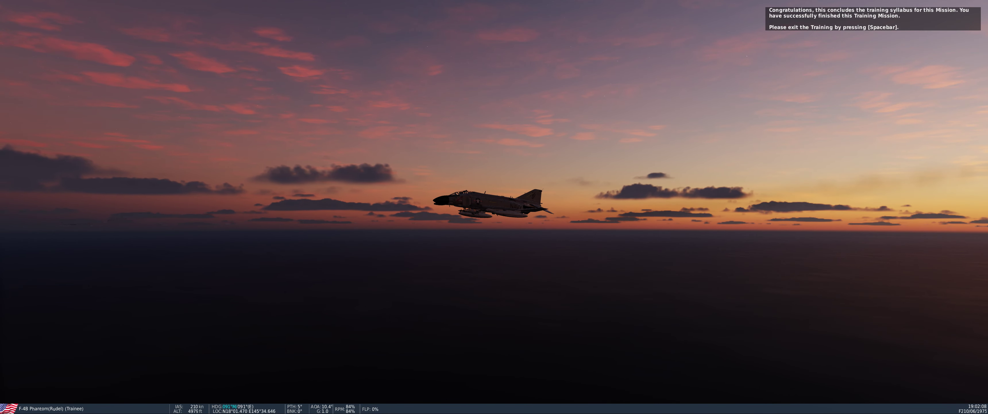